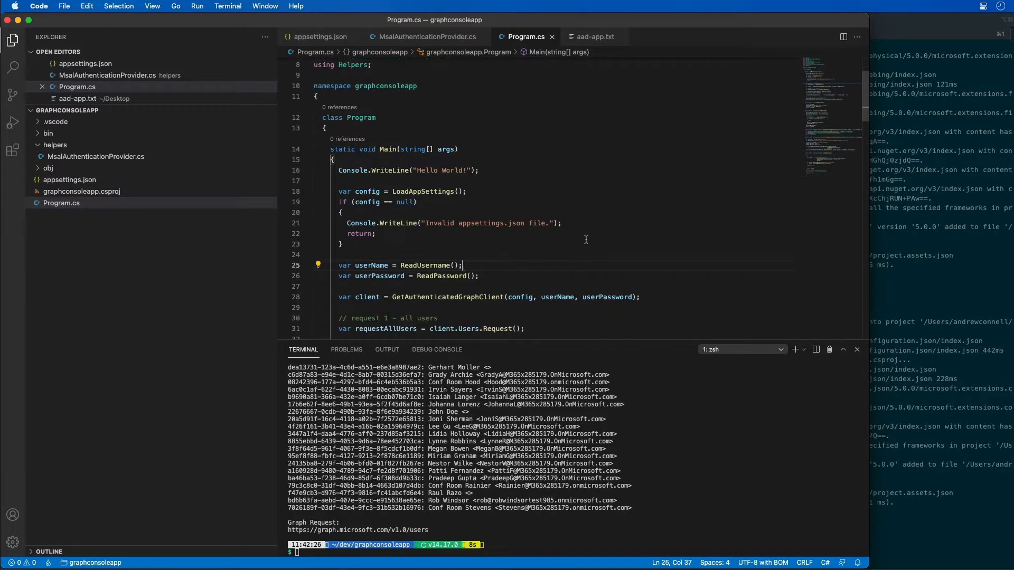
# Change the Graph call from all users to client.Me.Request() for the signed-in user.
pyautogui.scroll(-3)
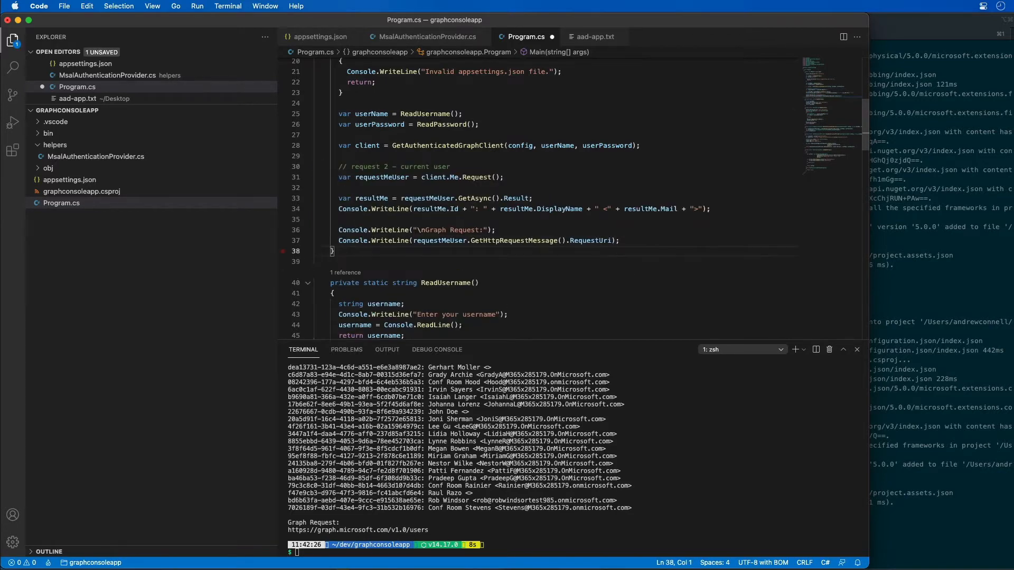
pyautogui.doubleClick(452, 178)
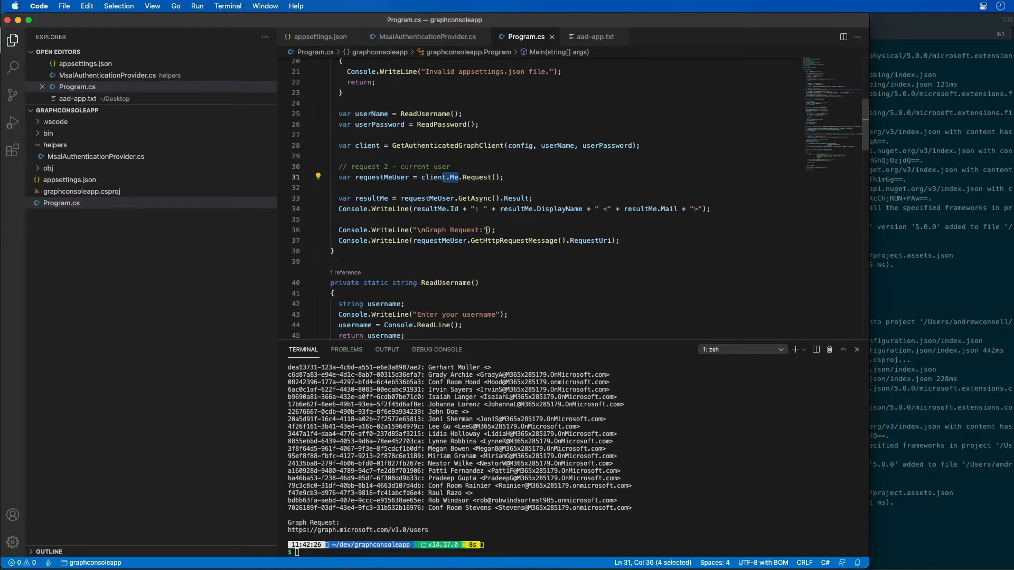
pyautogui.write('dotnet run')
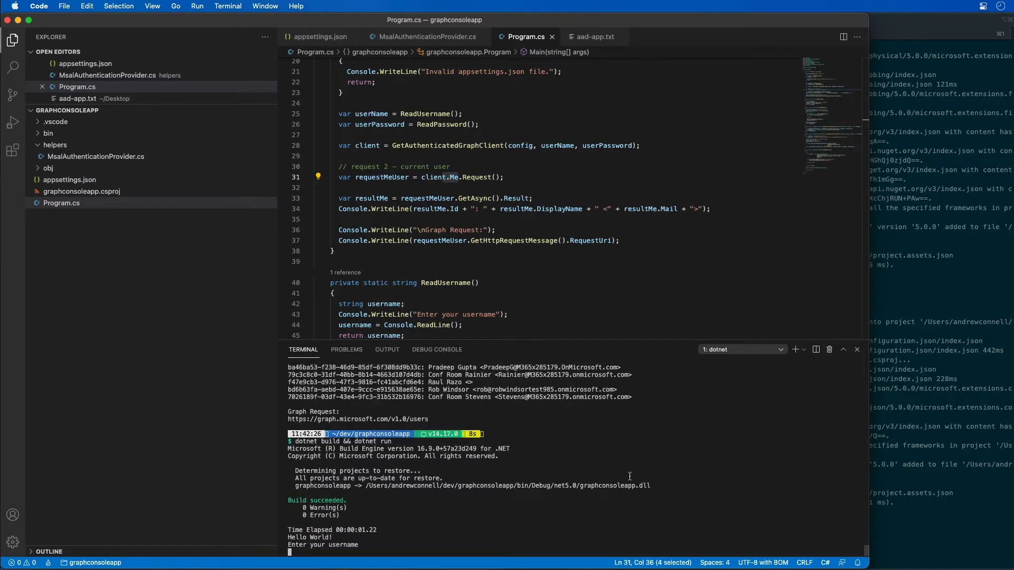
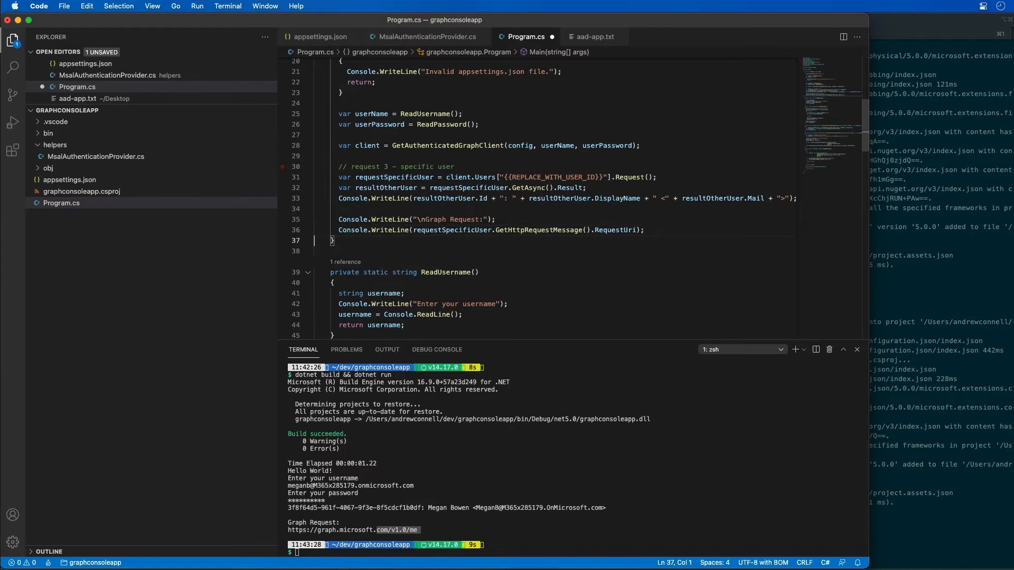
# Replace the current-user call with client.Users["{{REPLACE_WITH_USER_ID}}"].Request().
pyautogui.doubleClick(484, 177)
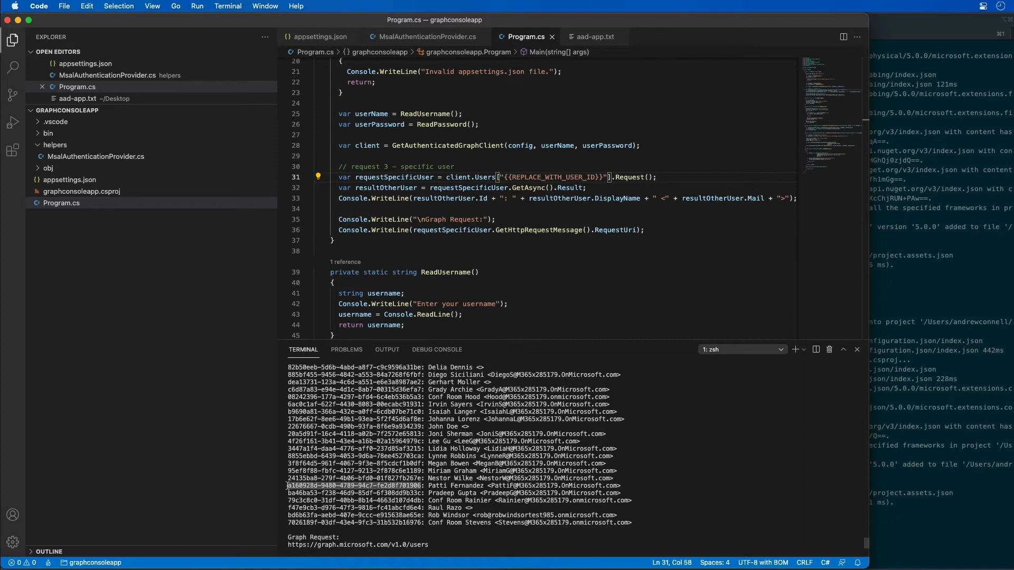
# Select the user ID placeholder so a real ID from the all-users output can replace it.
pyautogui.doubleClick(552, 178)
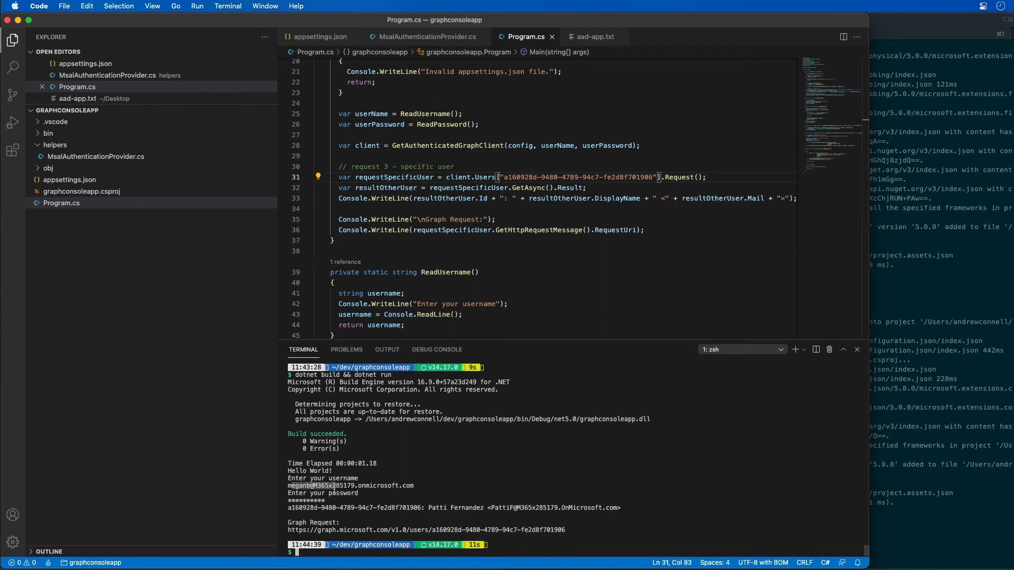
pyautogui.moveTo(424, 529)
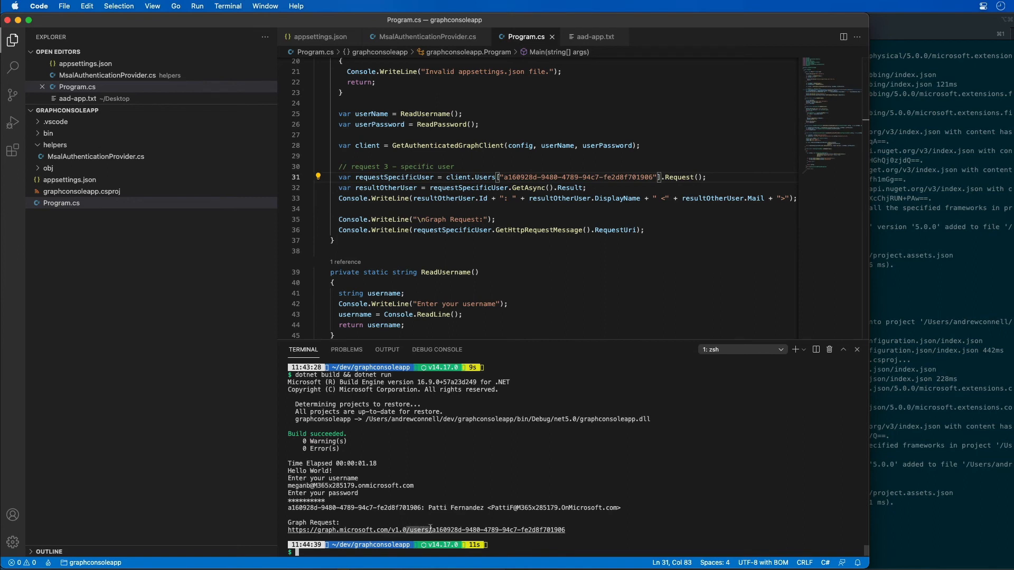